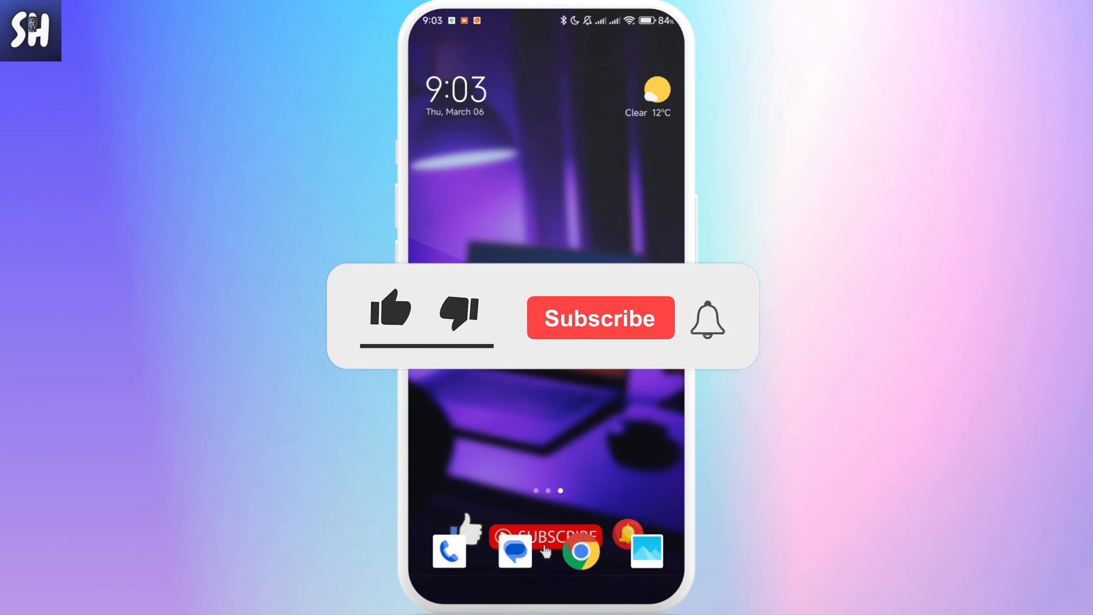
- Go to your profile and start editing it, reaching the Links and About info sections
{"action": "left_click", "coordinate": [390, 310]}
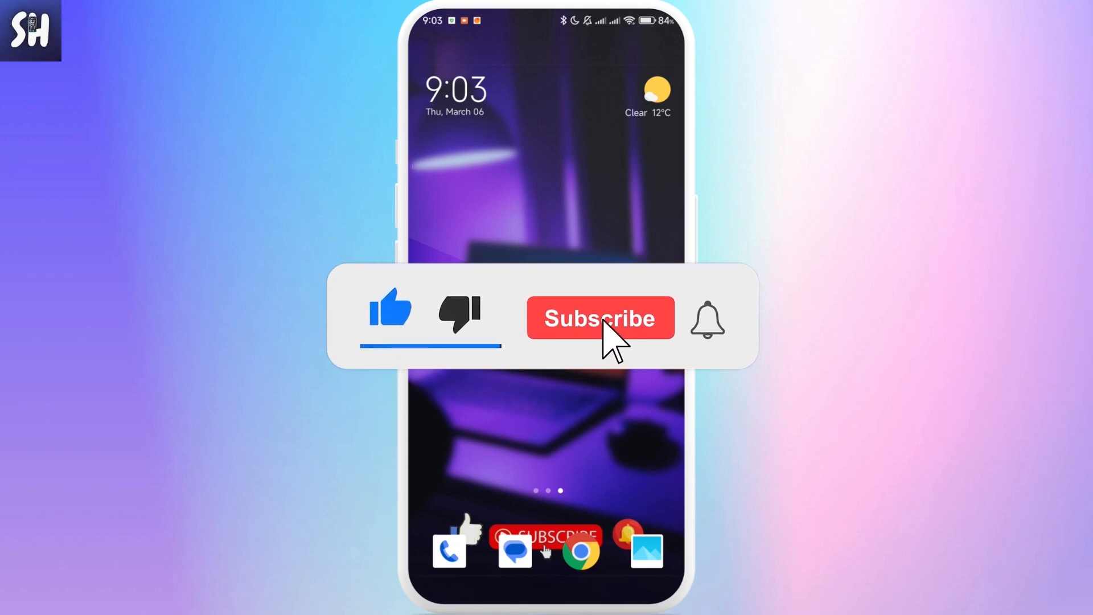
{"action": "left_click", "coordinate": [600, 317]}
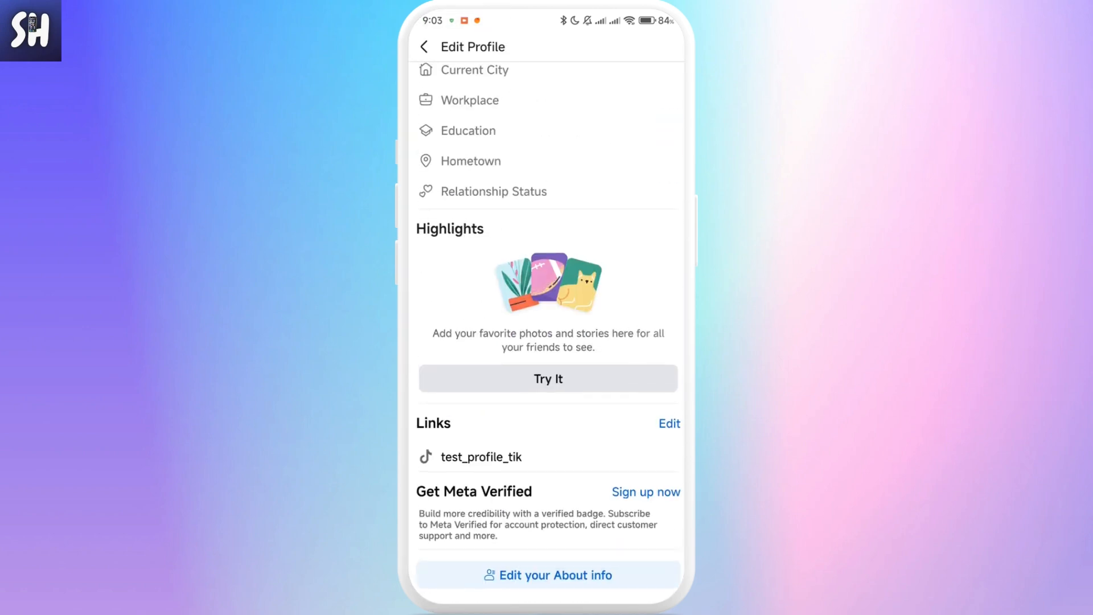
- Enter the About details and bring the Other names nicknames into view
{"action": "left_click", "coordinate": [548, 575]}
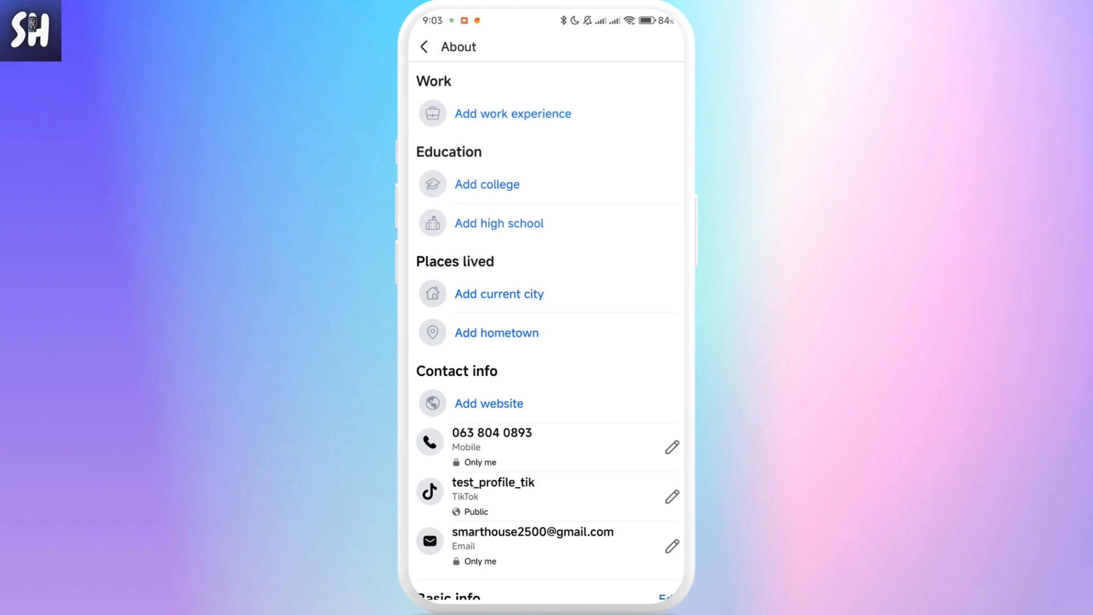
{"action": "scroll", "scroll_direction": "down", "scroll_amount": 3}
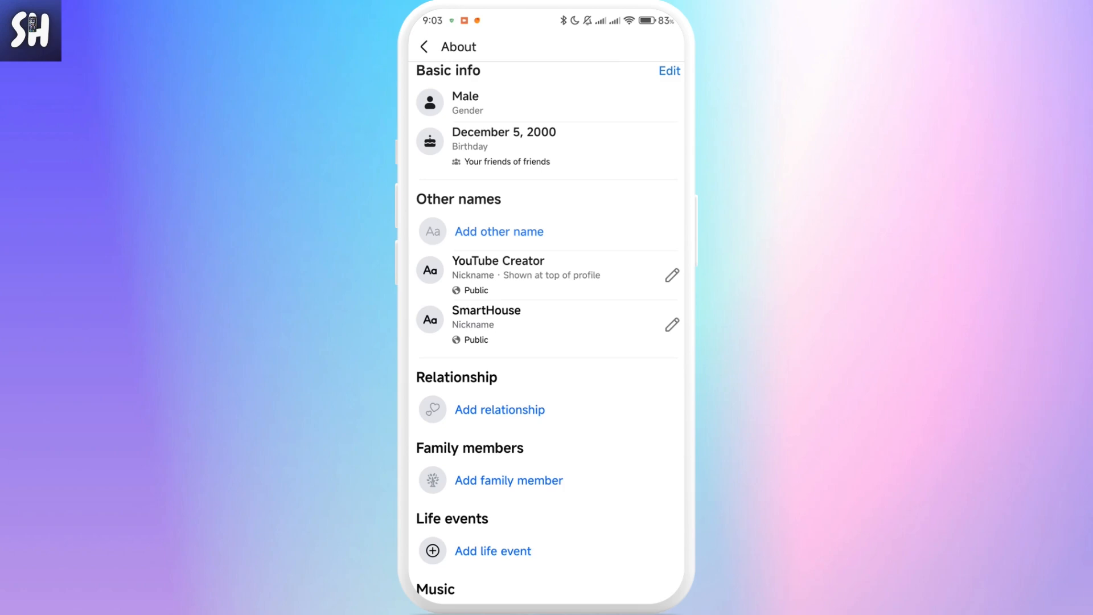
- Delete the 'YouTube Creator' nickname, leaving only SmartHouse, and go back to Edit Profile
{"action": "left_click", "coordinate": [671, 325]}
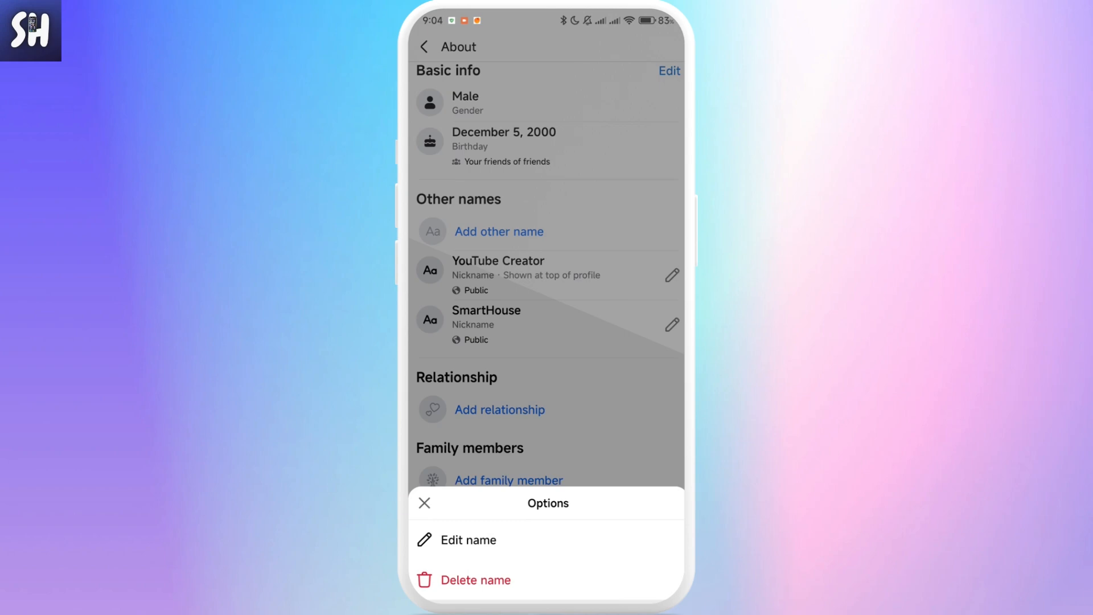
{"action": "left_click", "coordinate": [477, 580]}
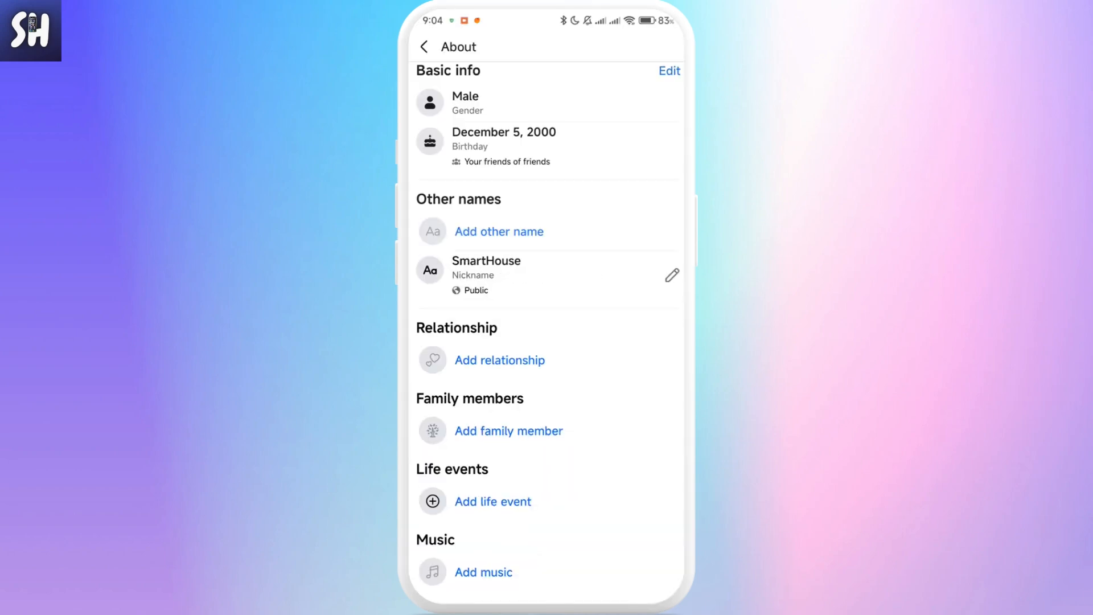
{"action": "scroll", "scroll_direction": "down", "scroll_amount": 3}
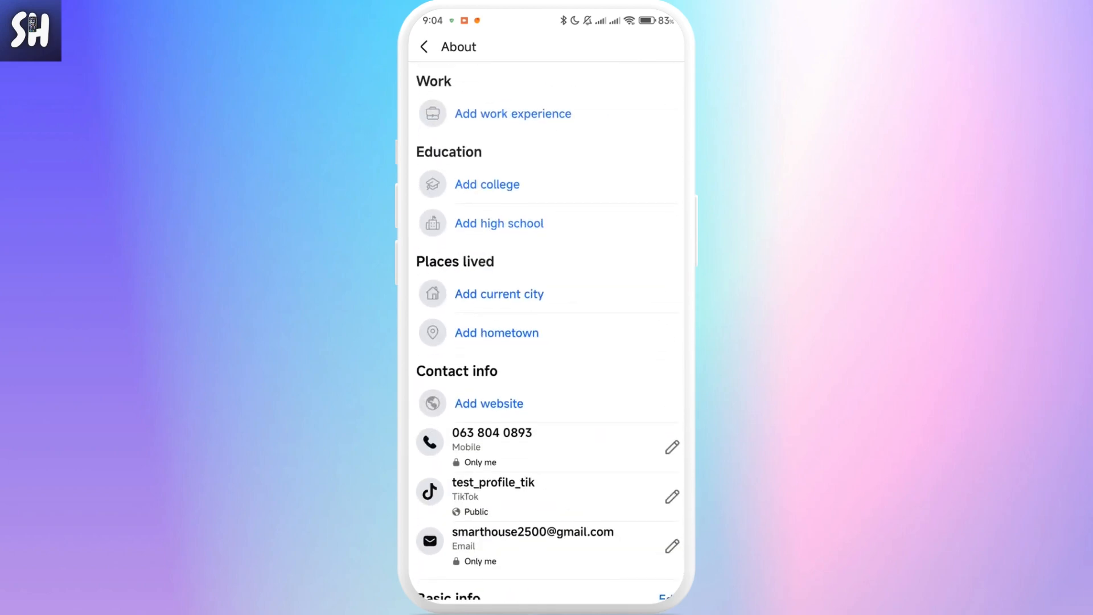
{"action": "left_click", "coordinate": [423, 47]}
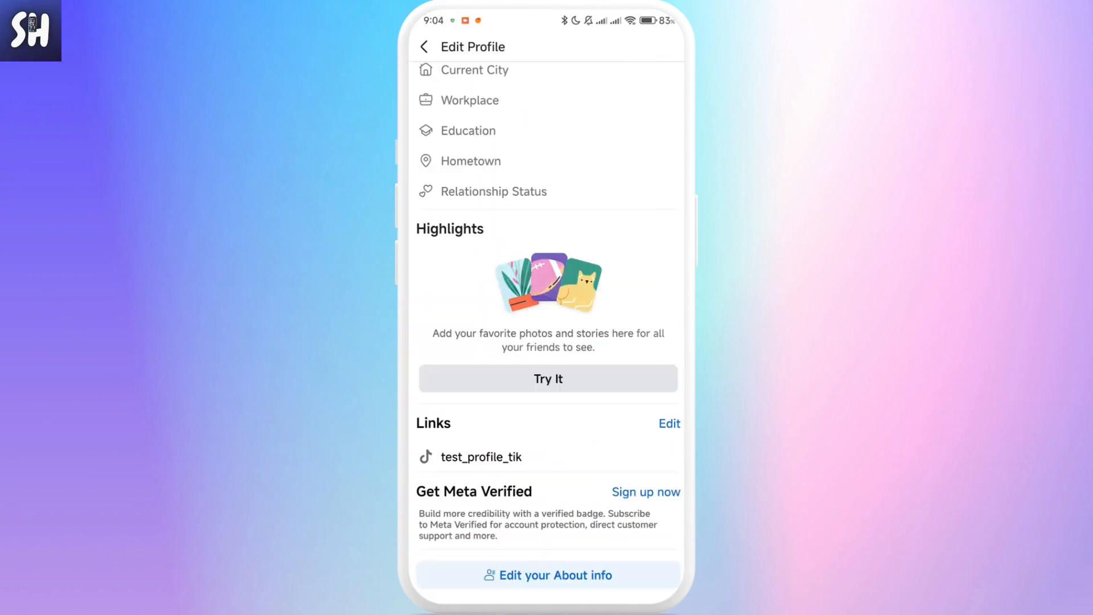